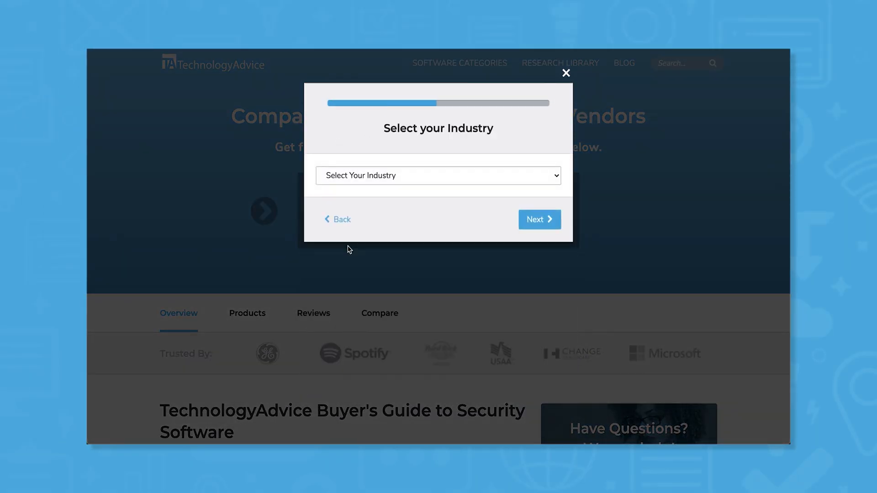
Pick Technology as the industry, then tick Data Backup / Restore as a needed feature.
click(438, 175)
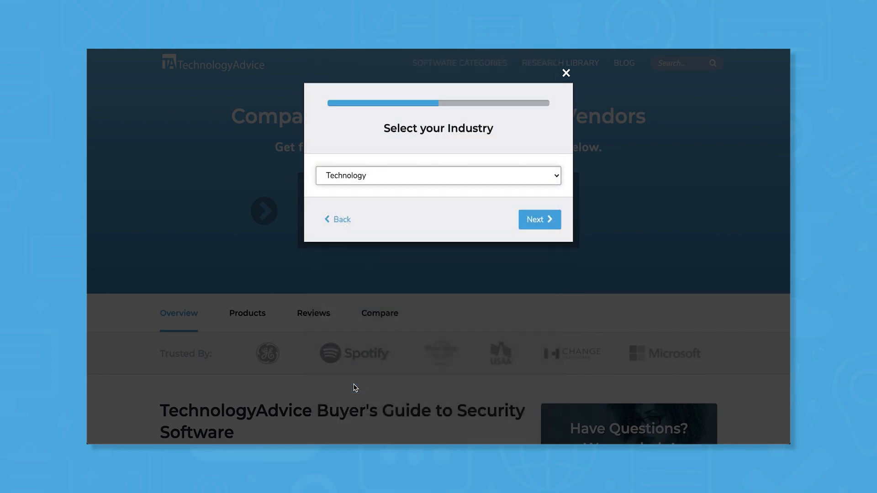
click(538, 219)
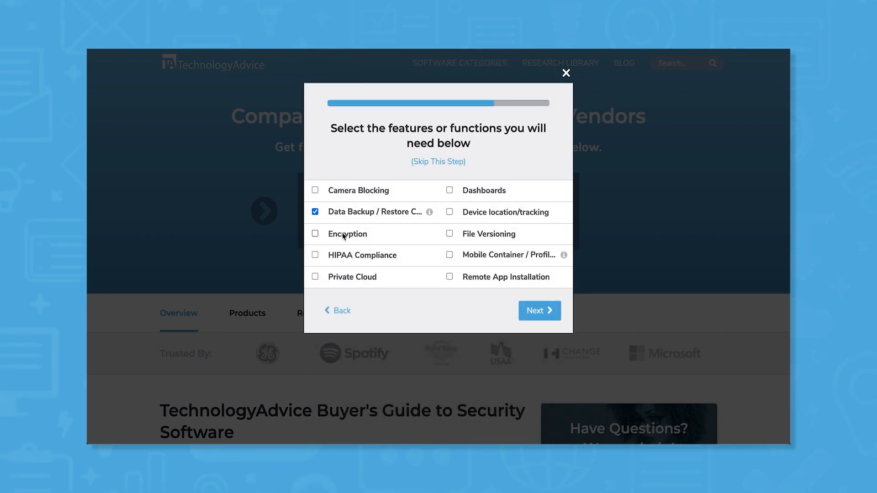
click(315, 276)
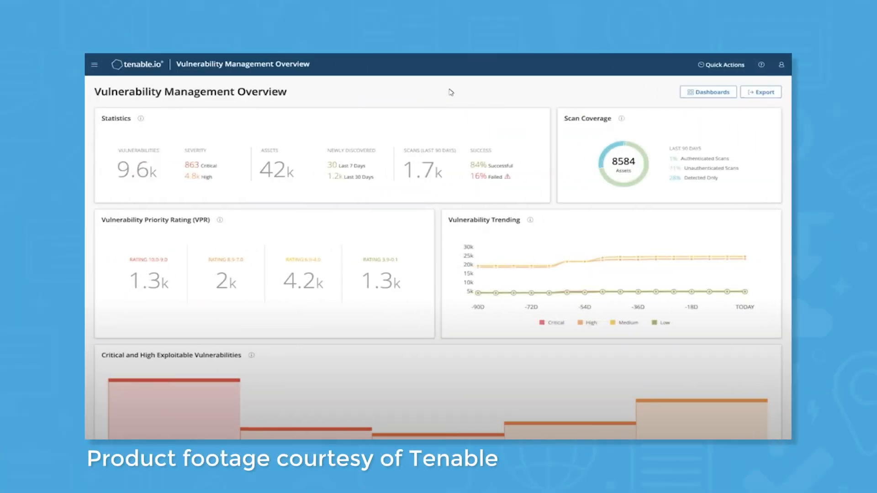
mouse_move(712, 72)
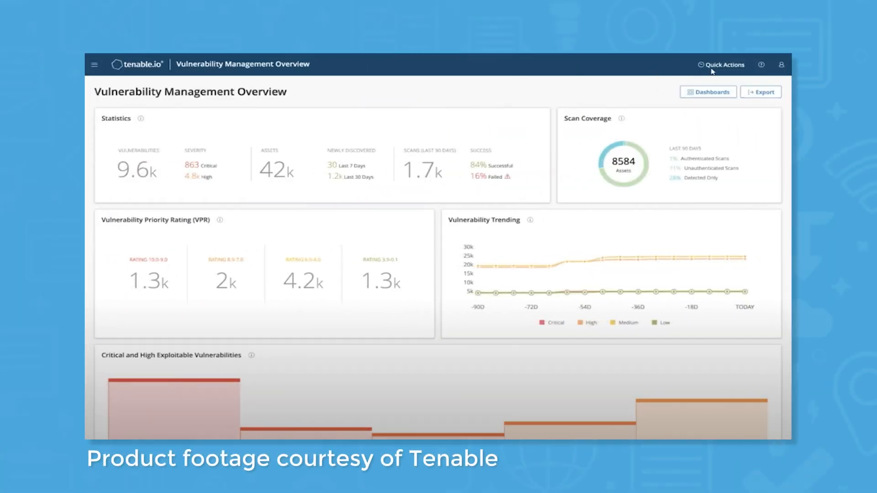
Show the Quick Actions shortcuts for creating scans, dashboards and recast rules.
click(724, 64)
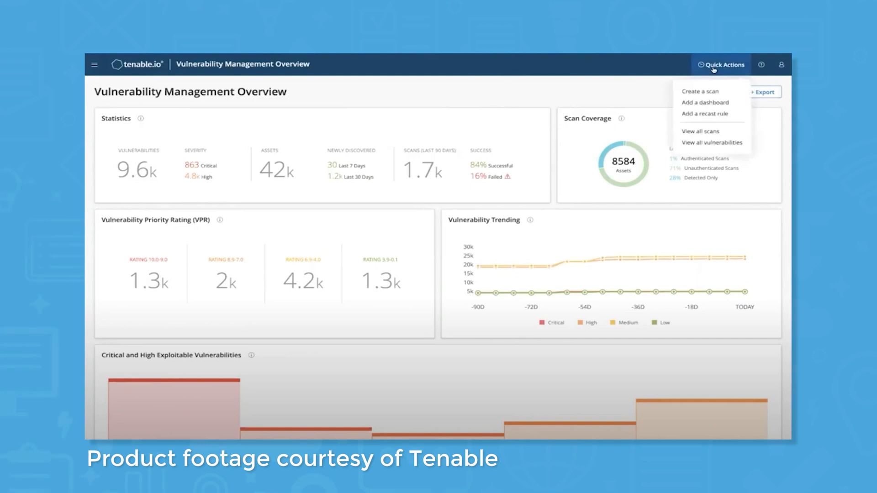
mouse_move(704, 103)
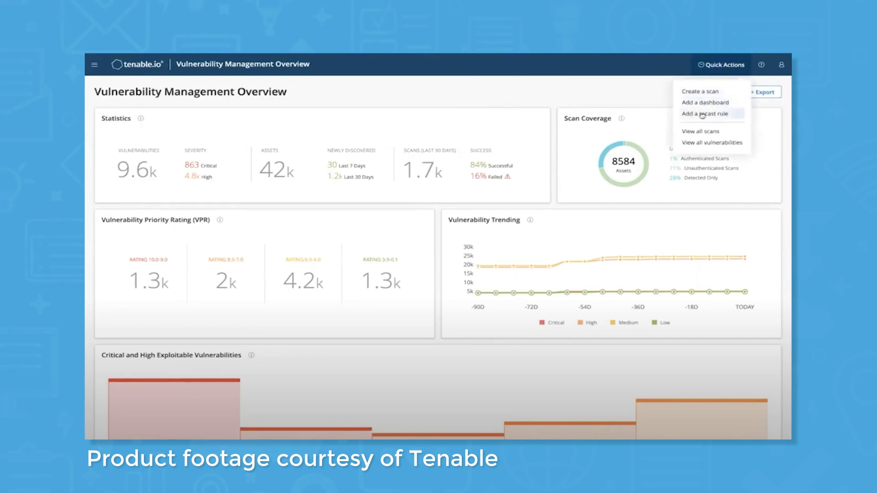
mouse_move(698, 131)
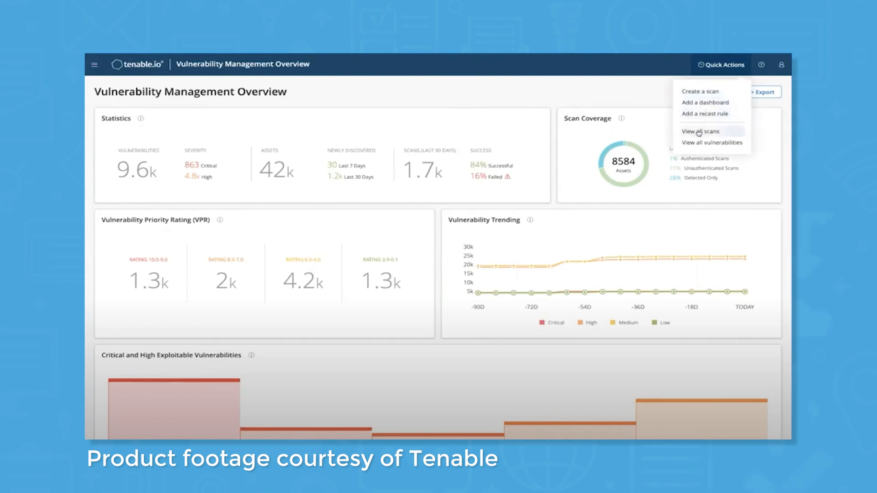
mouse_move(711, 143)
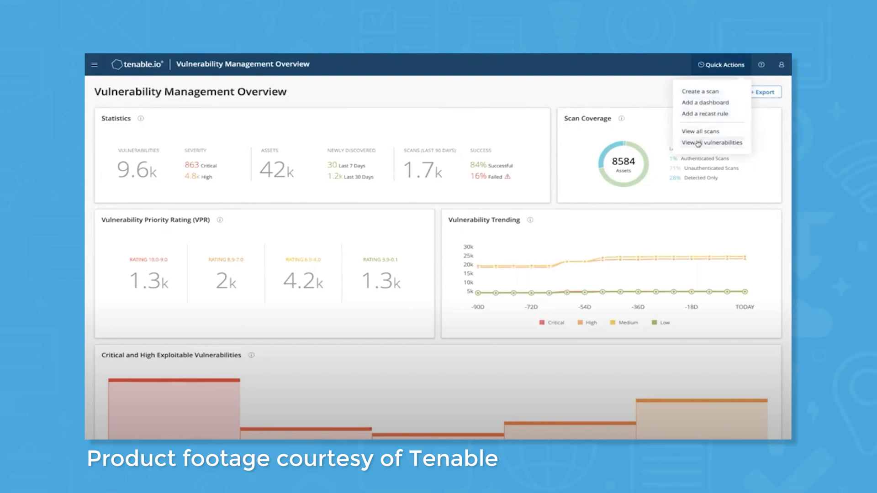
Start a new dashboard from a template and preview Executive Summary.
click(705, 103)
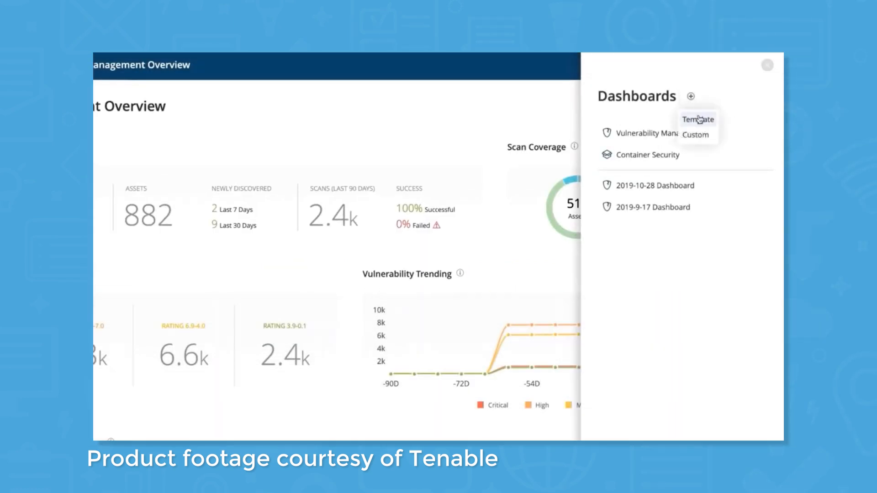
click(698, 119)
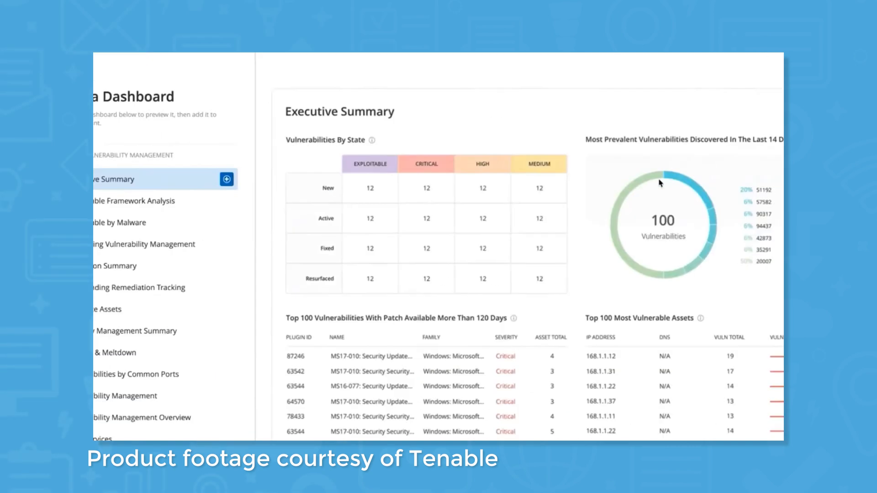
click(227, 179)
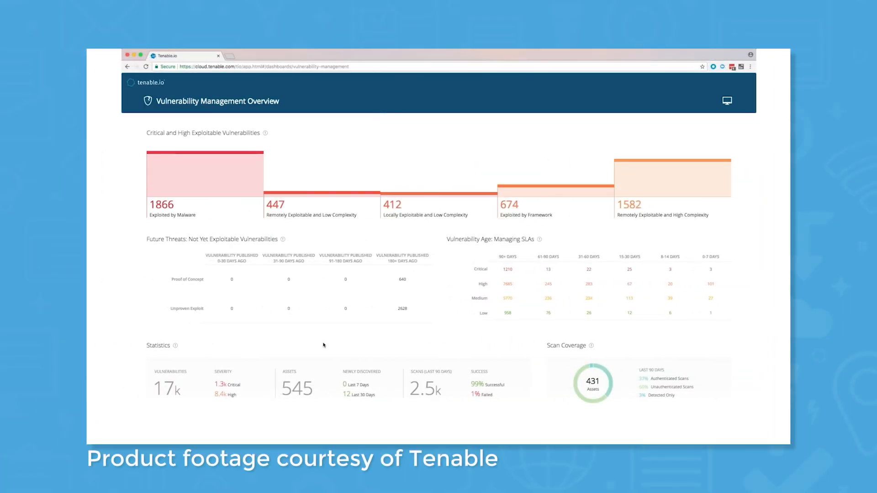
mouse_move(251, 387)
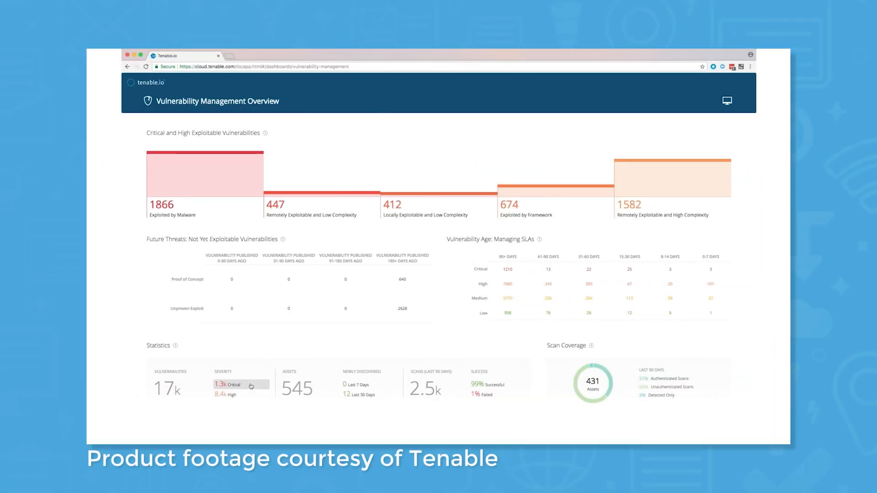
Open the 1.3k Critical count in the Statistics widget.
click(230, 385)
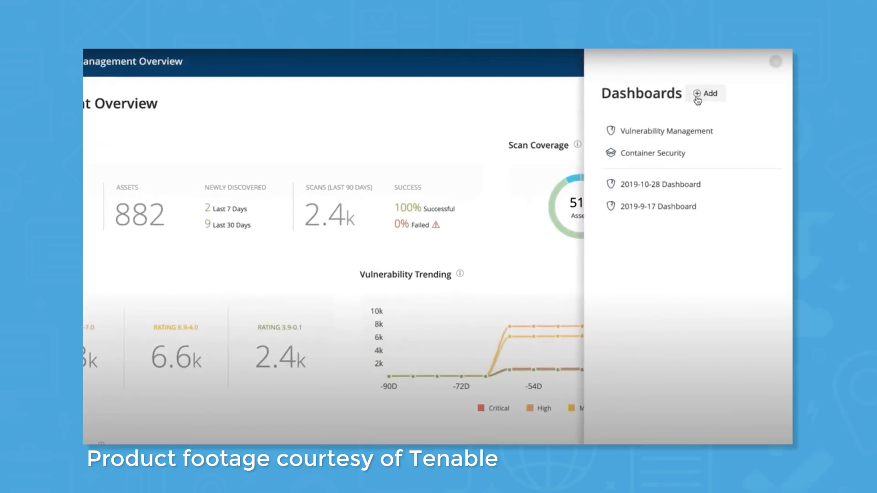
Add the Executive Summary template and open Copy of Executive Summary.
click(706, 93)
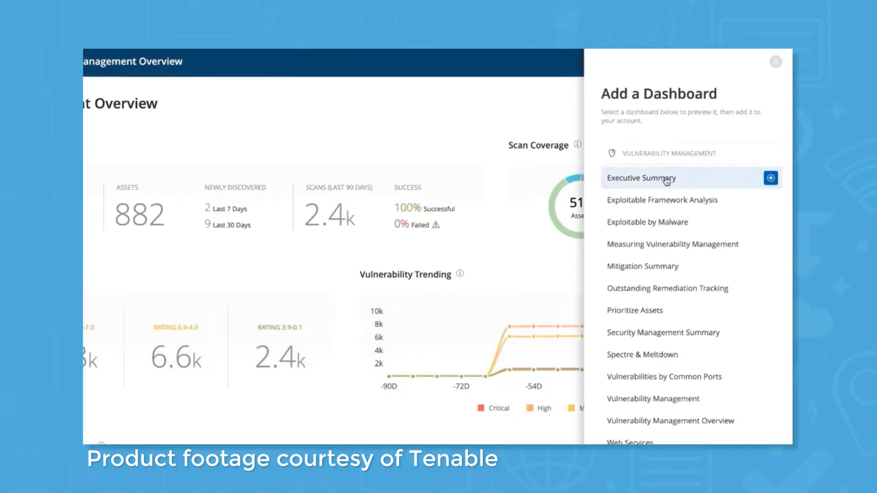
click(770, 178)
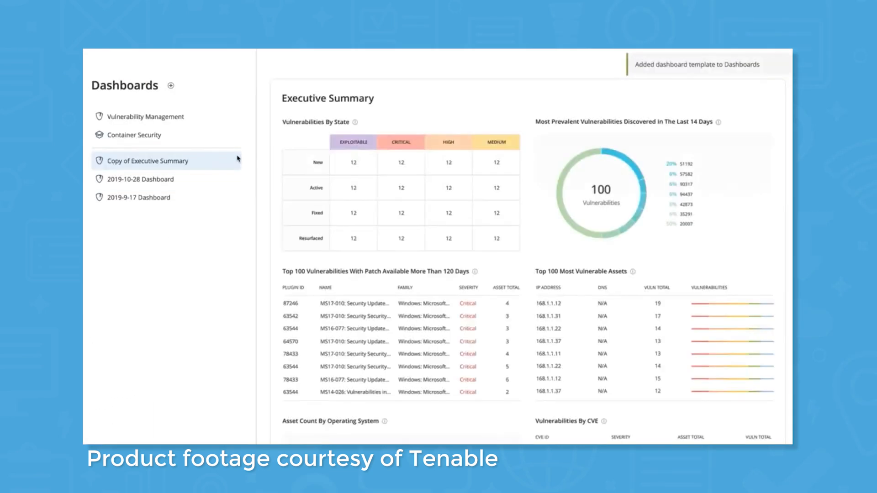
click(149, 161)
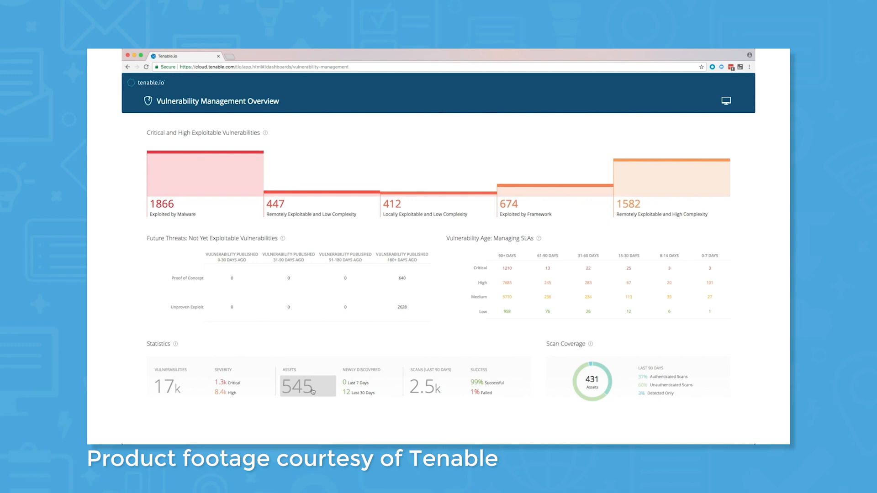
mouse_move(179, 386)
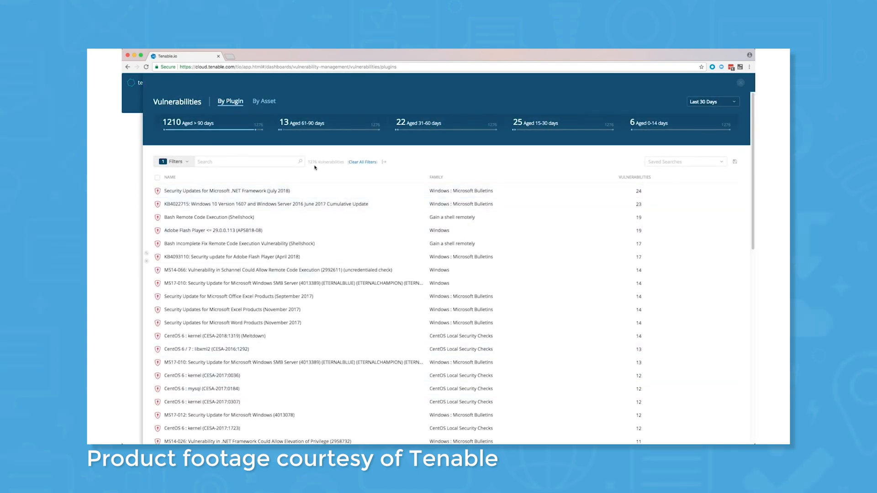
mouse_move(439, 247)
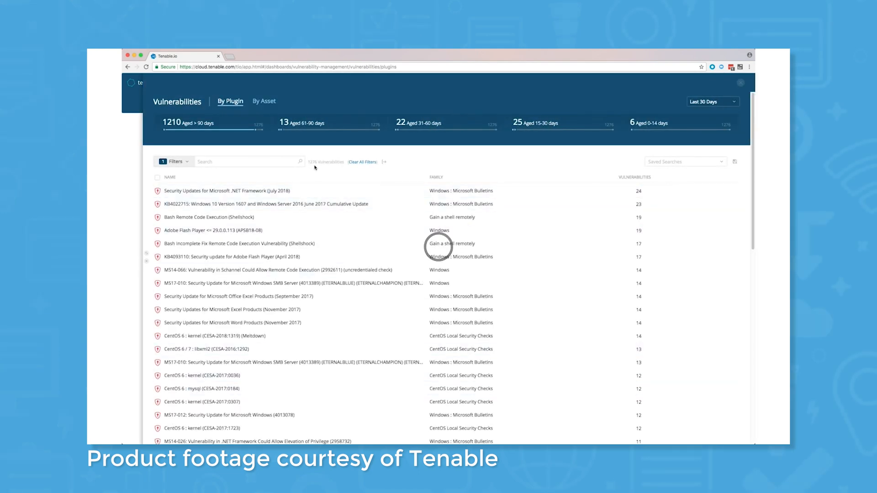
Add a new filter condition and pick its category by searching 'In'.
click(174, 161)
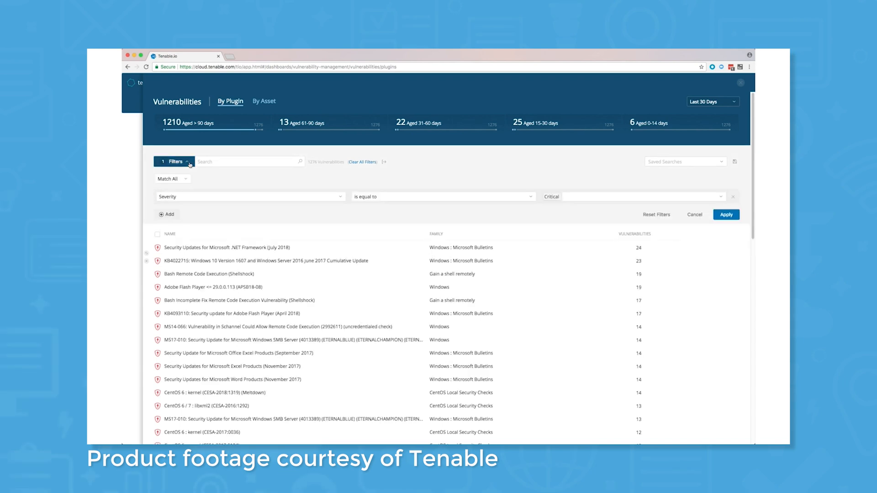
click(167, 214)
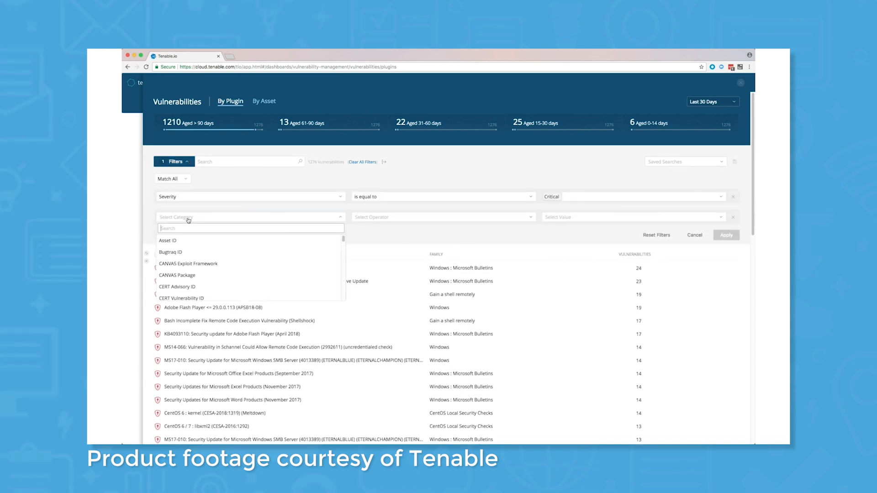
text(In)
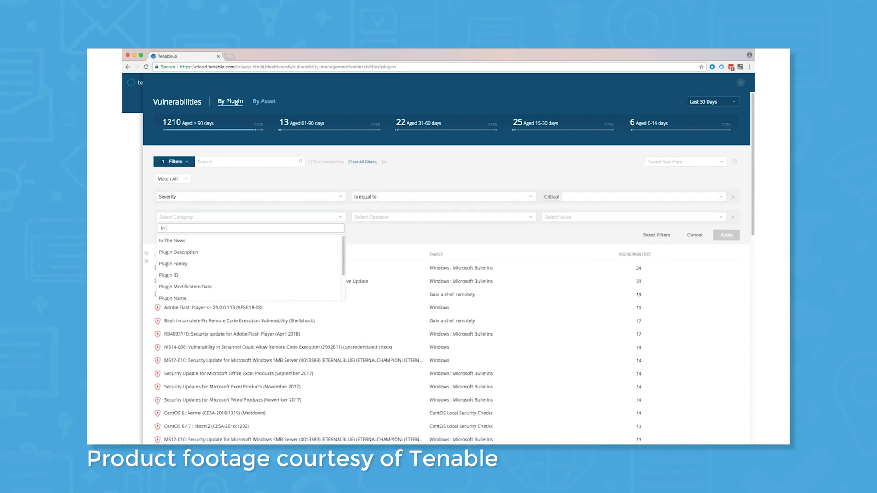
click(172, 241)
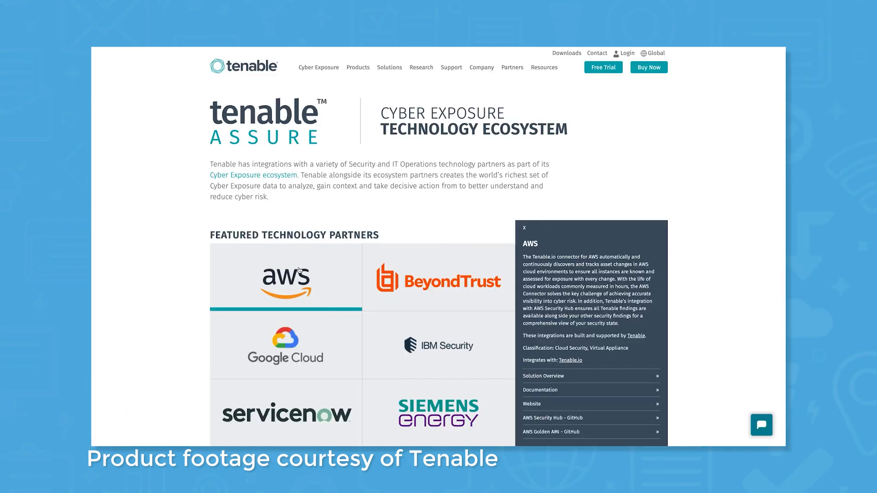
Close the AWS details, browse technology partners, then tick Encryption in the quiz.
scroll(down, 3)
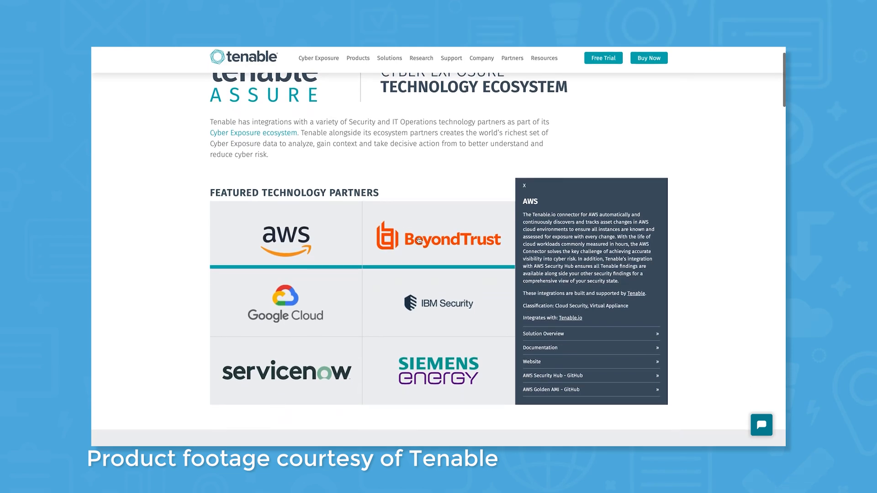
click(524, 185)
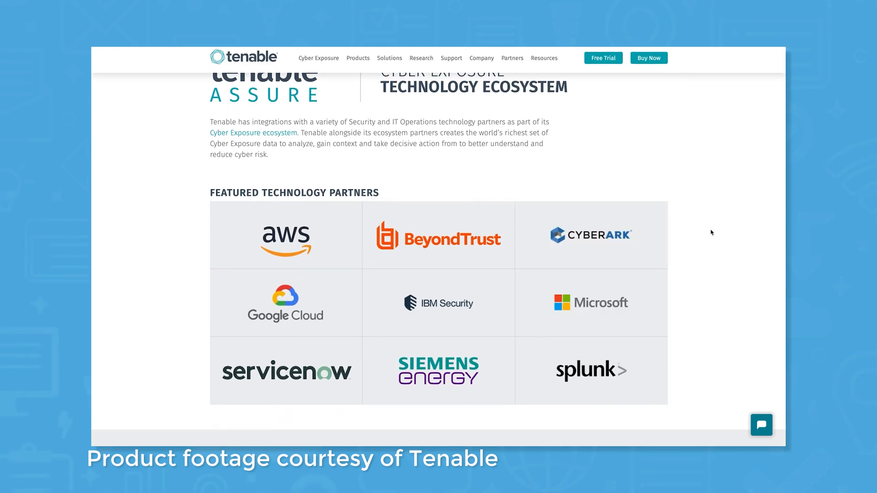
scroll(down, 3)
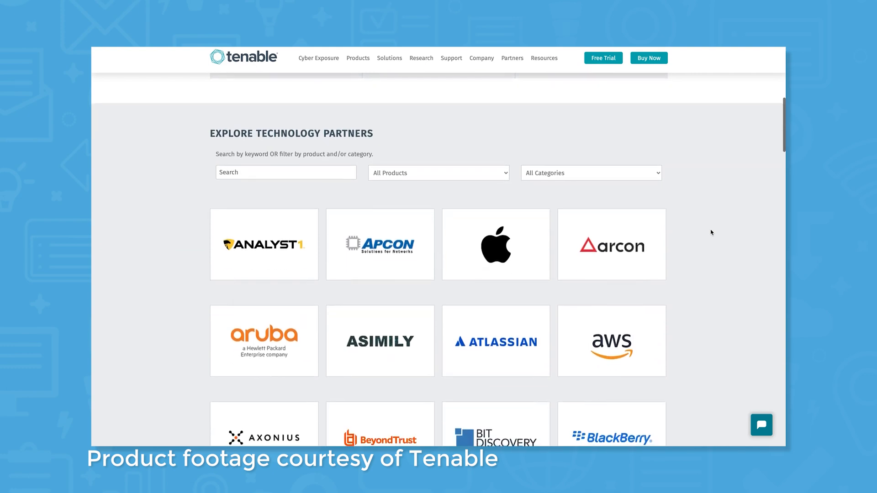
scroll(down, 3)
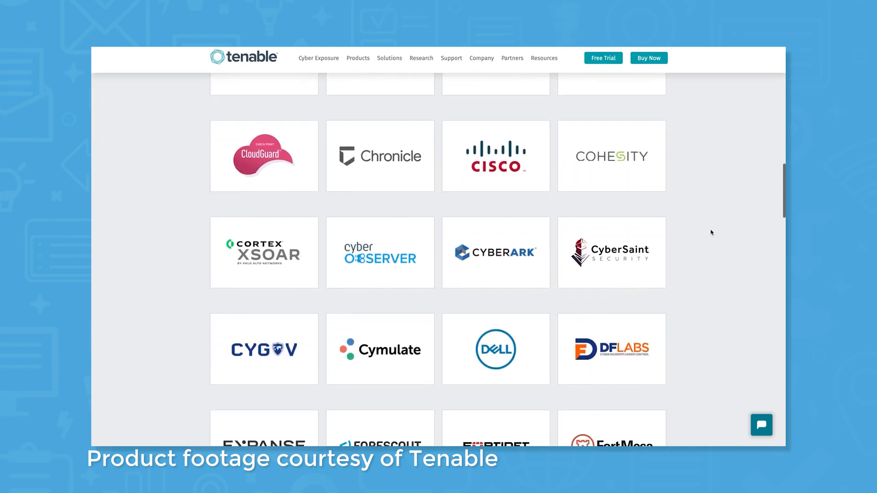
scroll(down, 3)
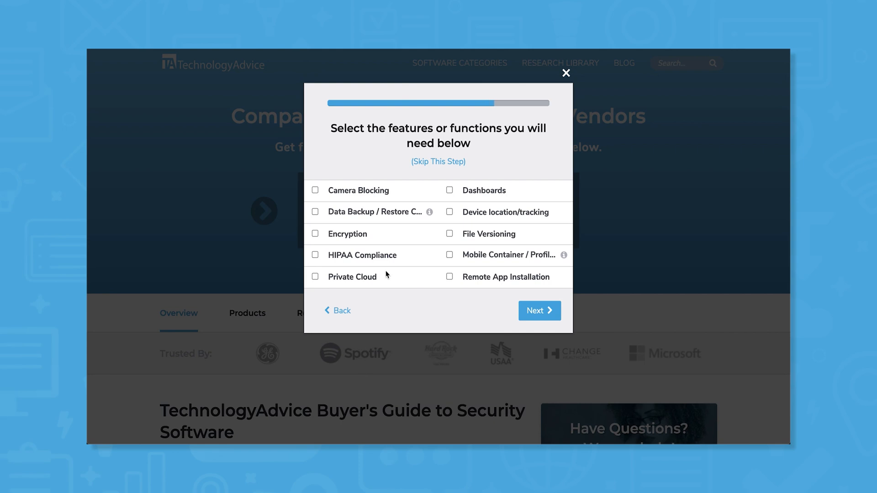
click(315, 233)
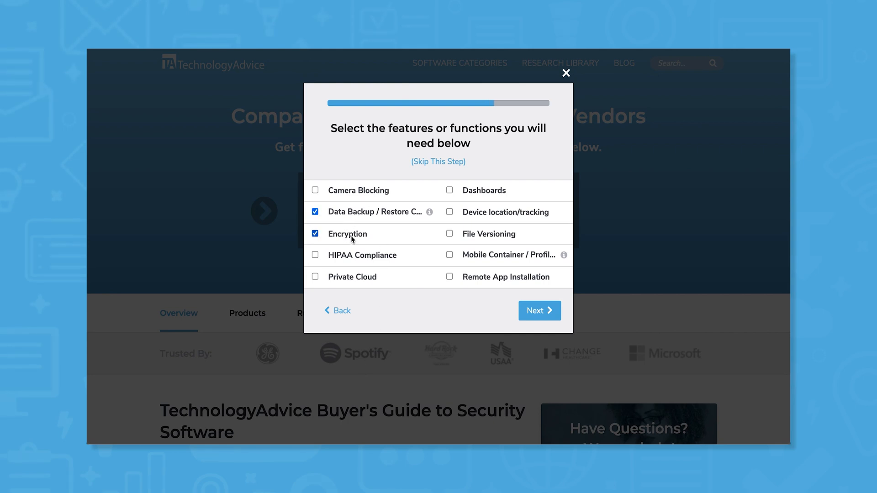